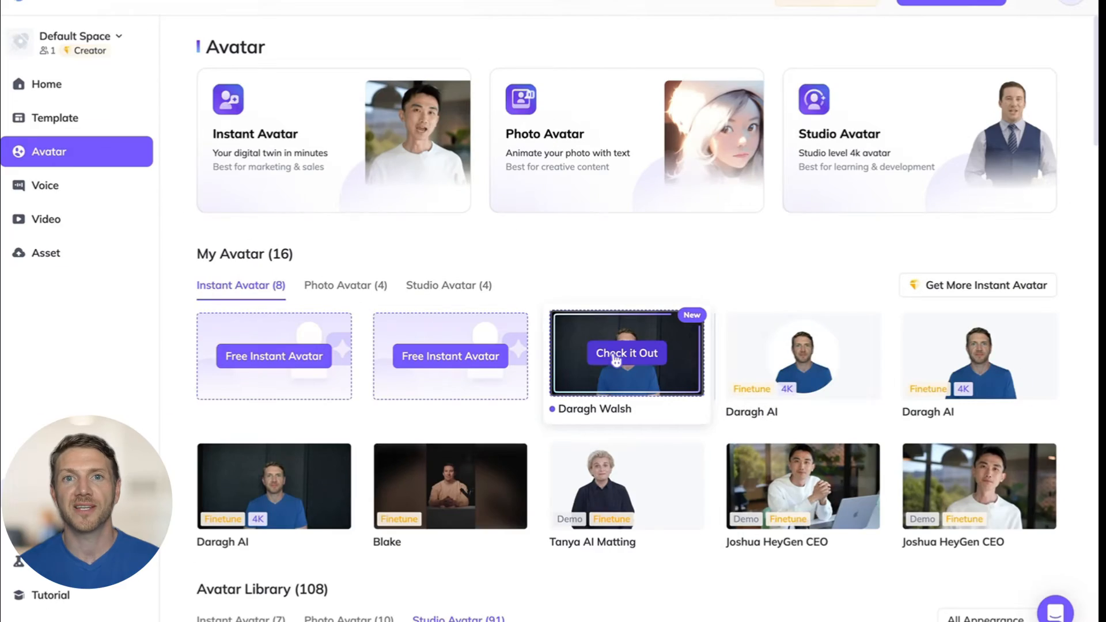
- Preview the newly created instant avatar and start the Finetune upgrade
{"action": "left_click", "coordinate": [627, 354]}
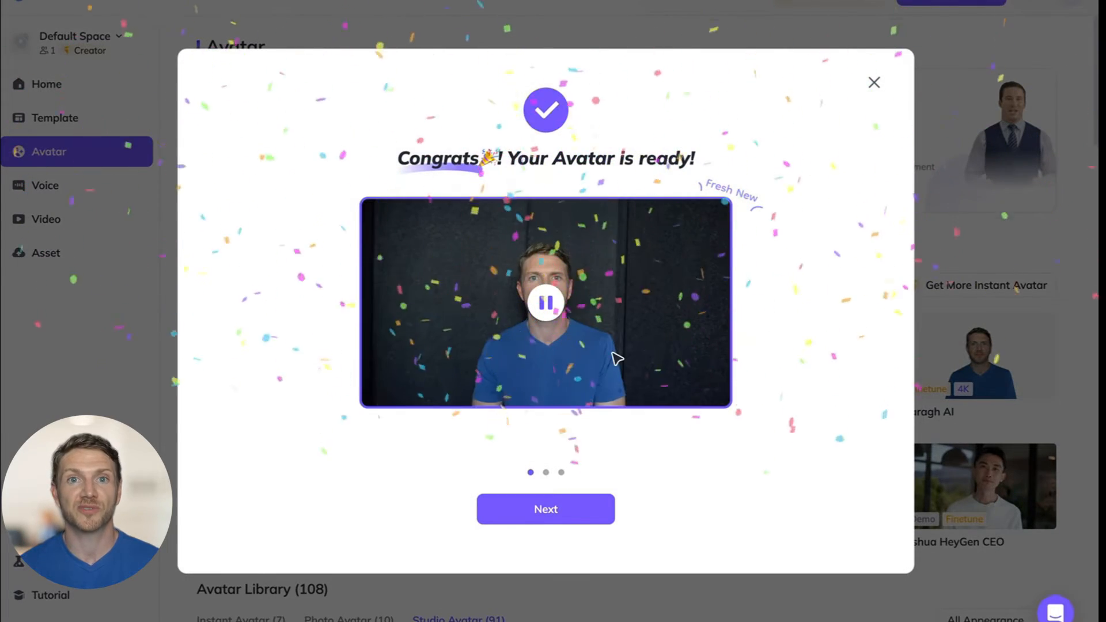
{"action": "left_click", "coordinate": [546, 509]}
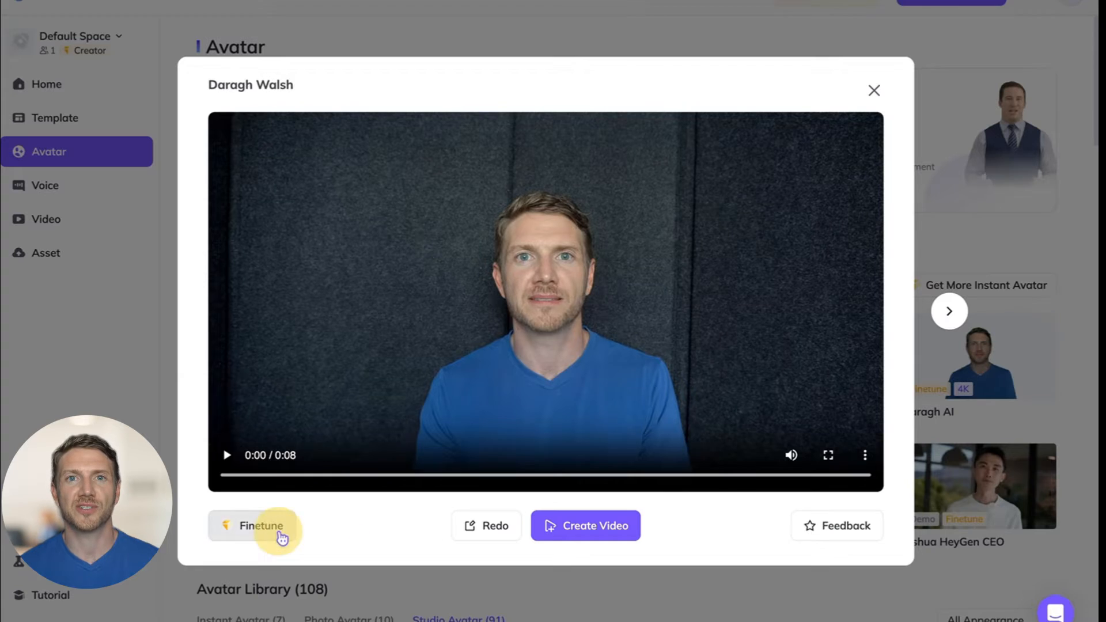
{"action": "left_click", "coordinate": [261, 525]}
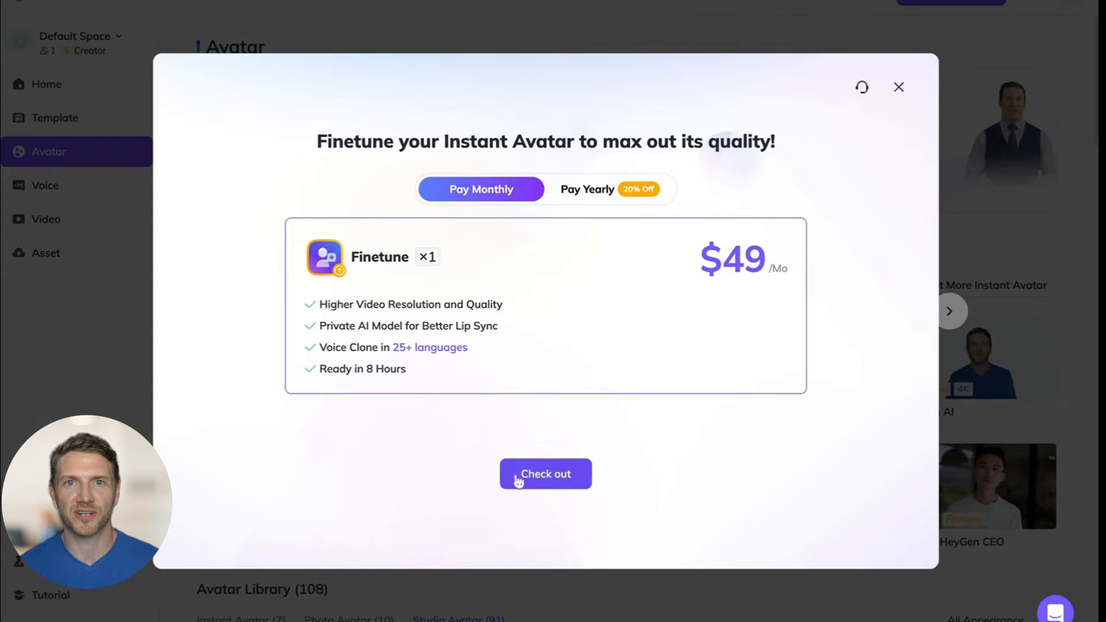
- Purchase the $49 monthly finetune subscription and confirm processing has started
{"action": "left_click", "coordinate": [546, 475]}
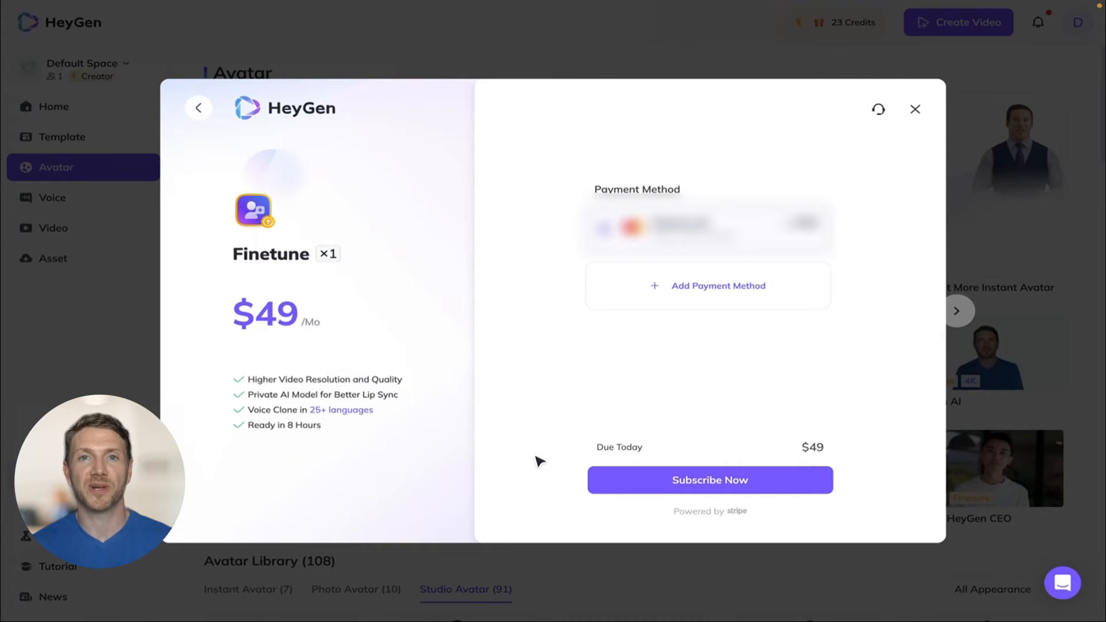
{"action": "left_click", "coordinate": [710, 480]}
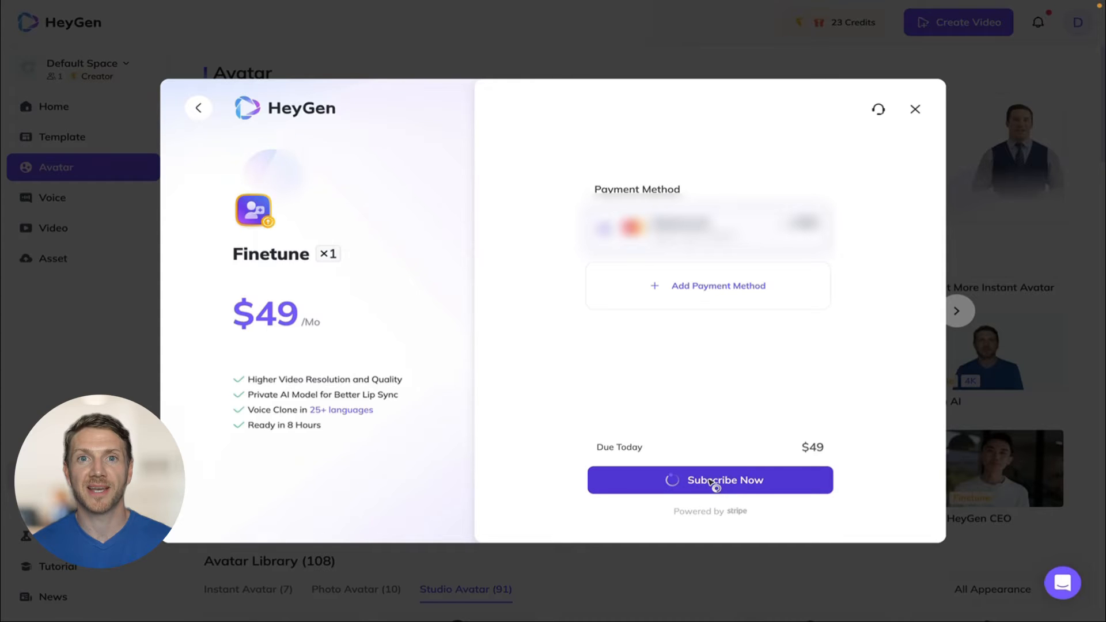
{"action": "left_click", "coordinate": [716, 480]}
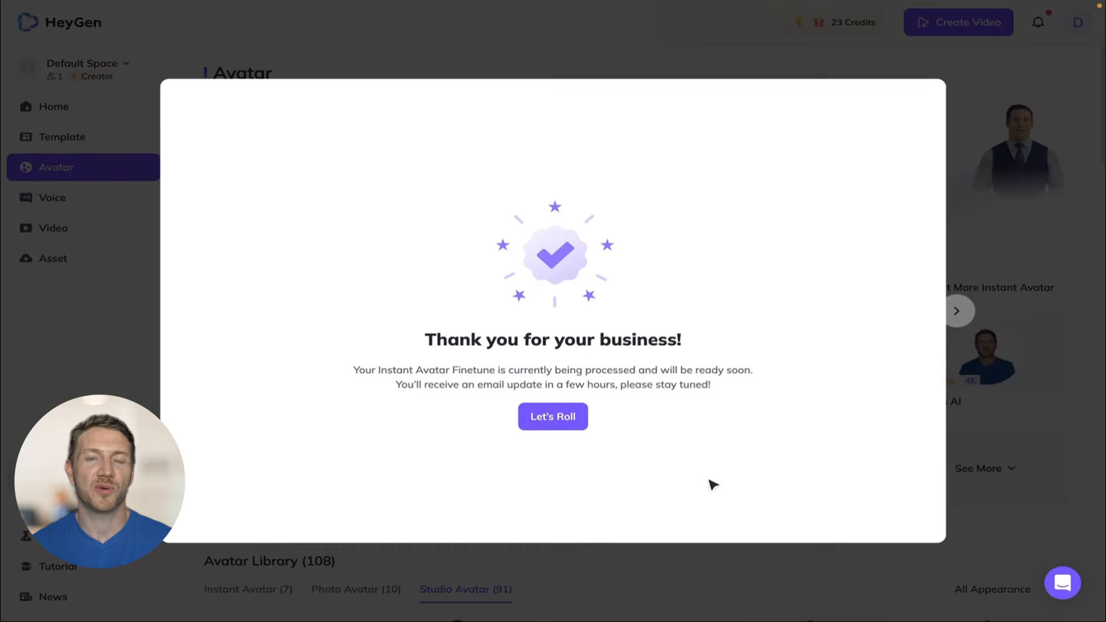
- Remove the finetuned avatar's dark background and save it as a new avatar
{"action": "left_click", "coordinate": [553, 417]}
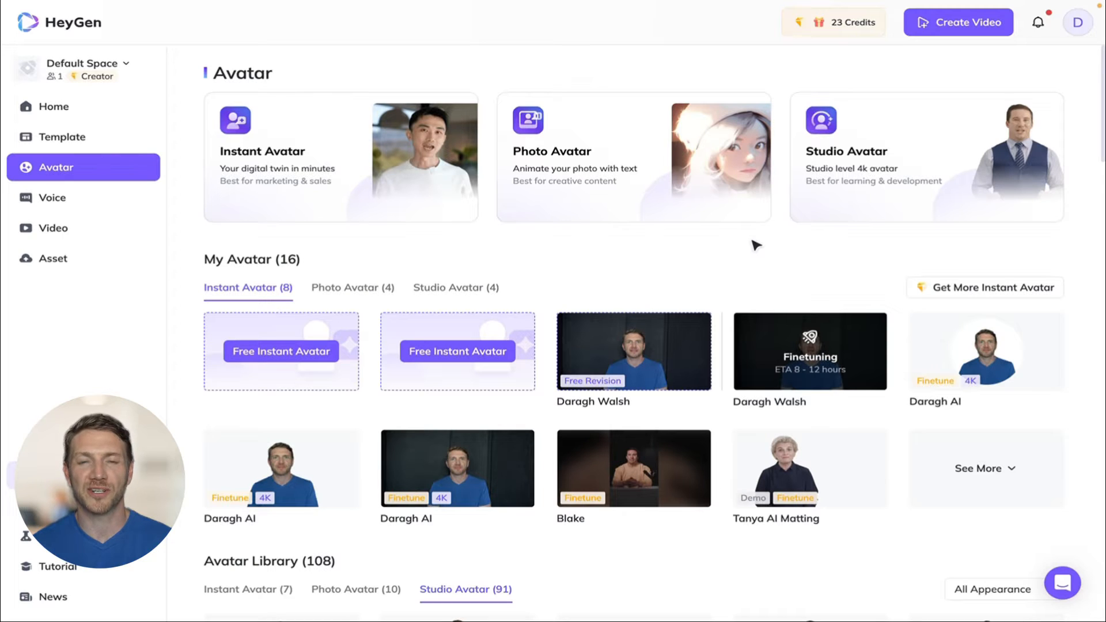
{"action": "left_click", "coordinate": [633, 352]}
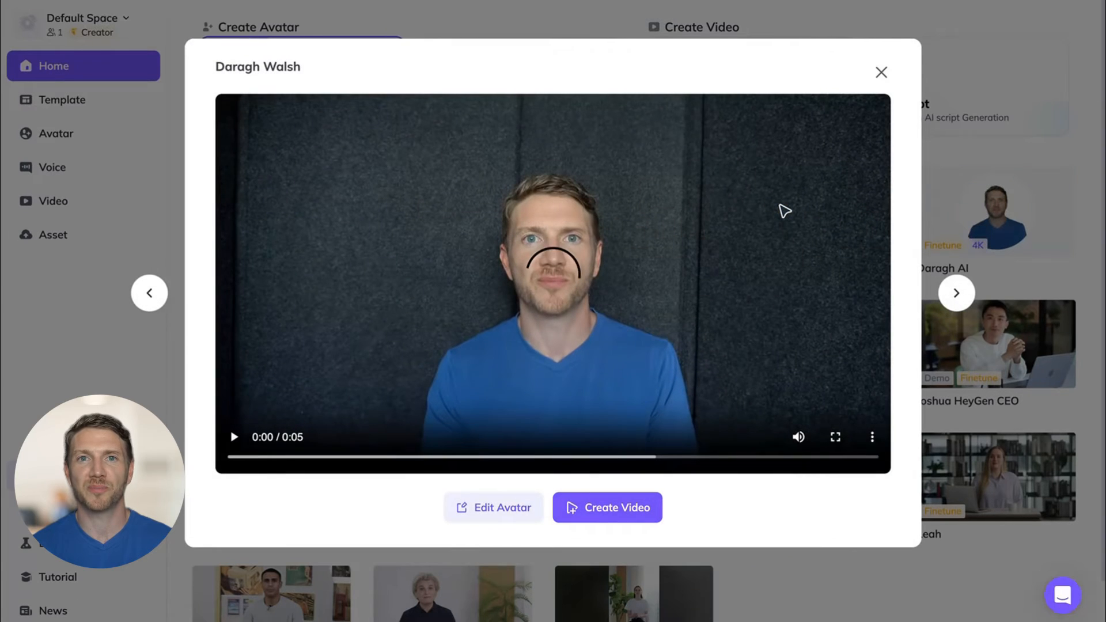
{"action": "left_click", "coordinate": [493, 507]}
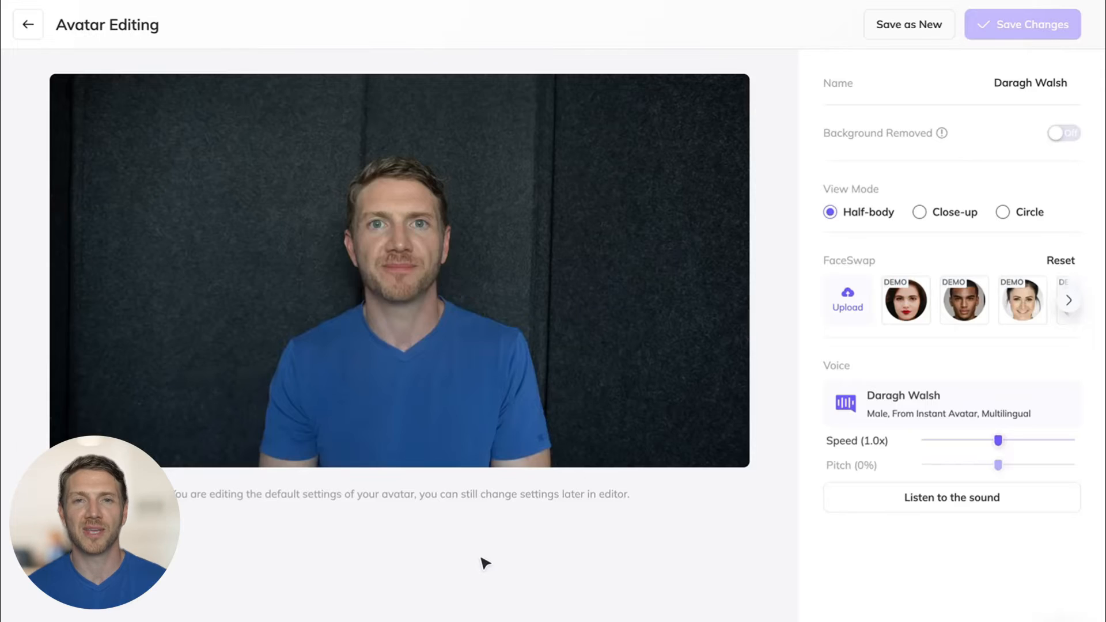
{"action": "left_click", "coordinate": [1062, 134]}
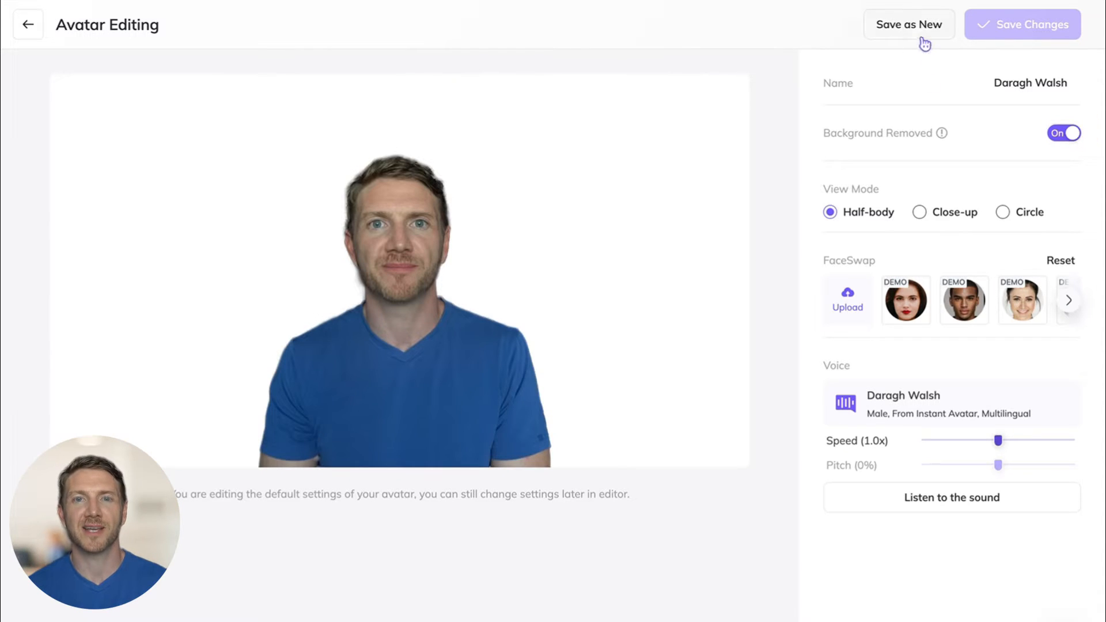
{"action": "left_click", "coordinate": [907, 24]}
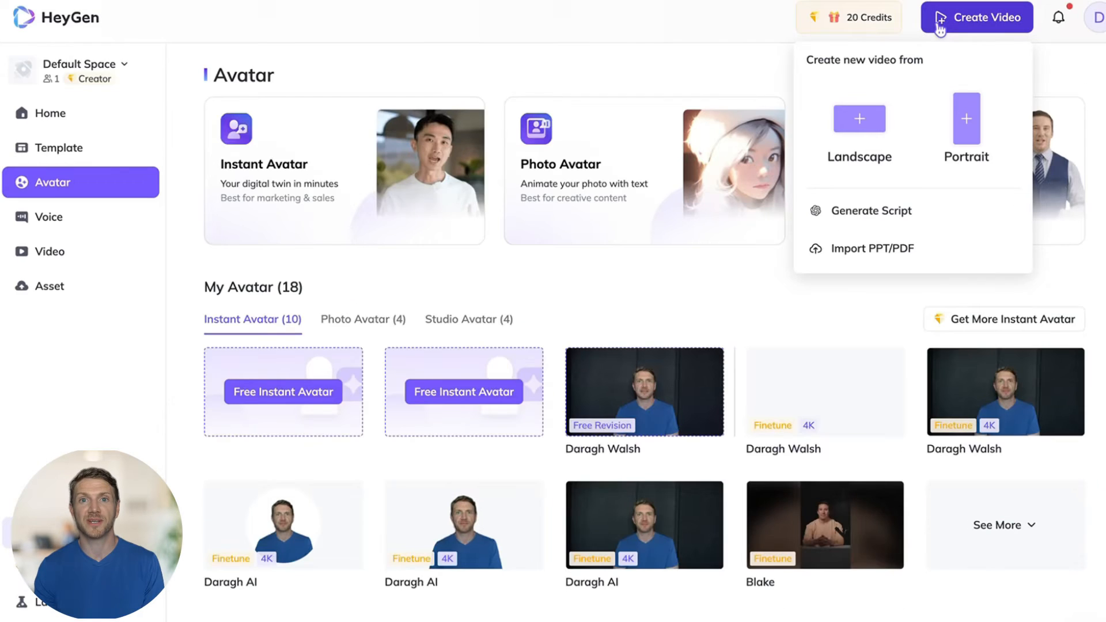
- Start a new landscape video and apply the blurred office image as its background
{"action": "left_click", "coordinate": [50, 113]}
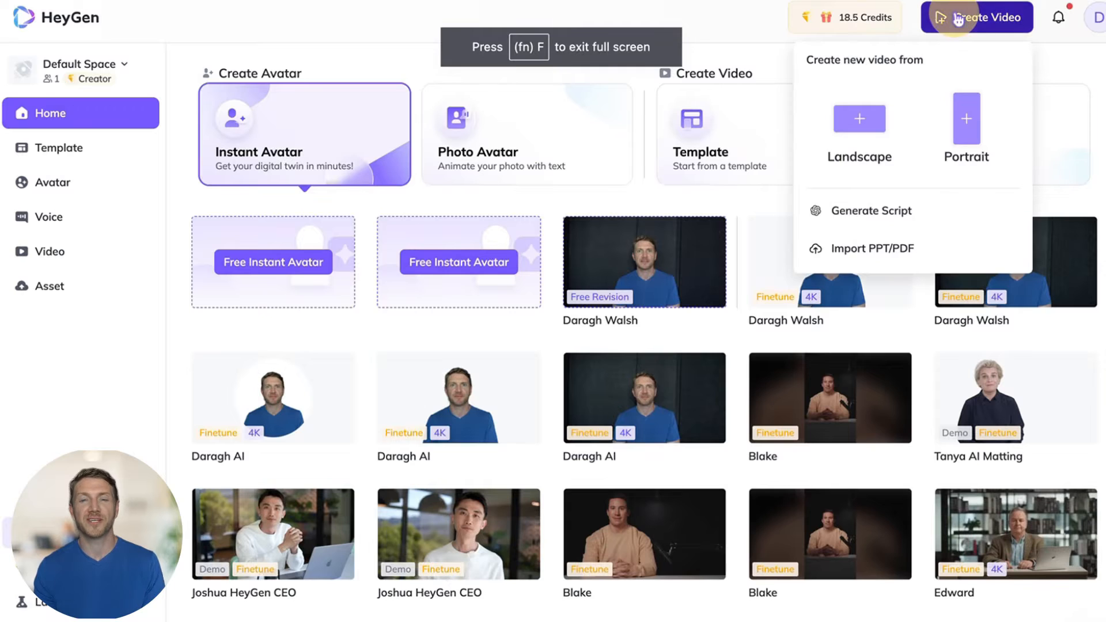
{"action": "left_click", "coordinate": [860, 119]}
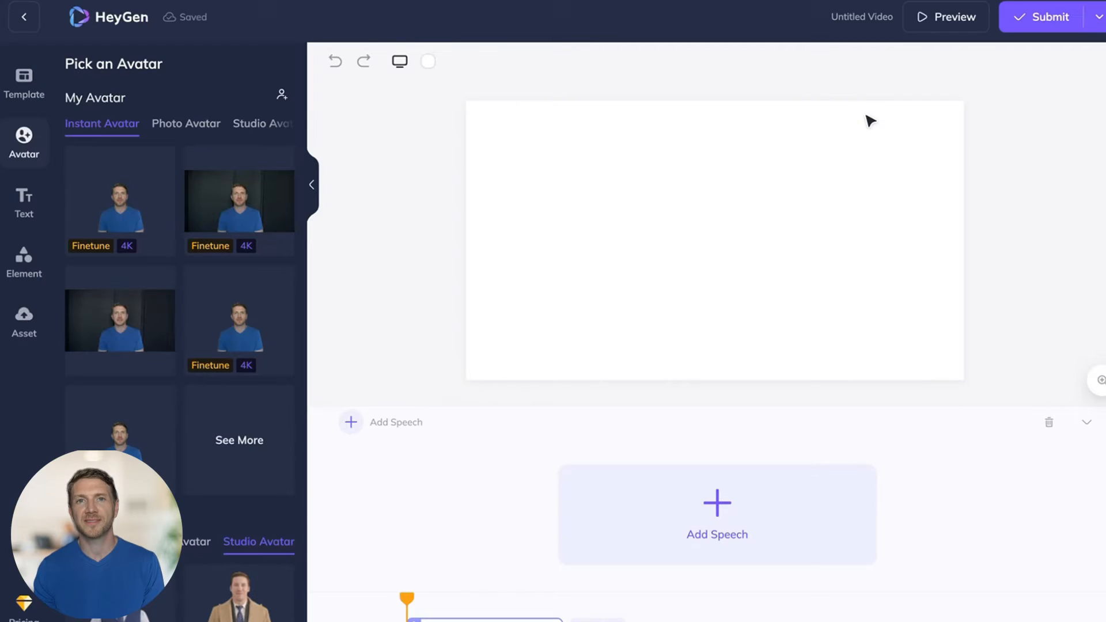
{"action": "left_click", "coordinate": [24, 320]}
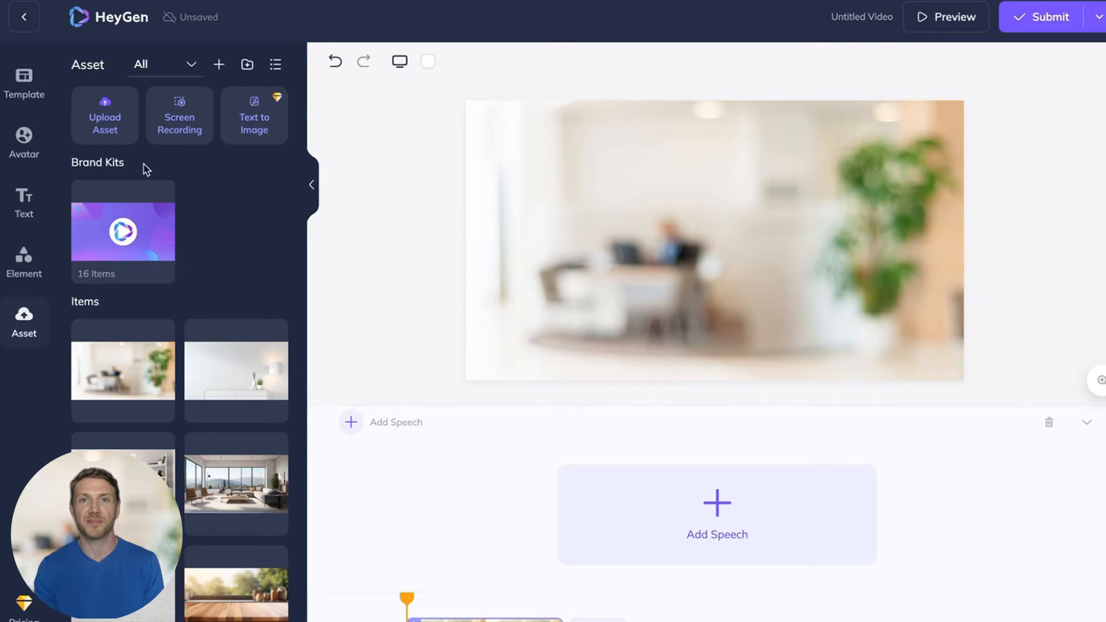
- Place the Finetune 4K background-free avatar into the scene
{"action": "left_click", "coordinate": [24, 138]}
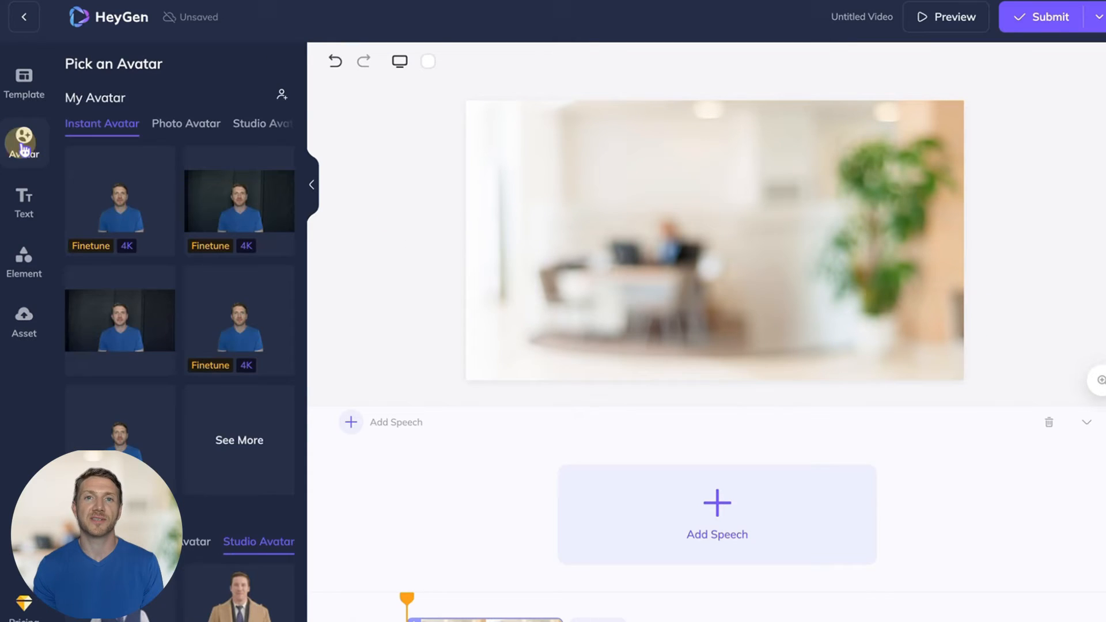
{"action": "left_click", "coordinate": [120, 200]}
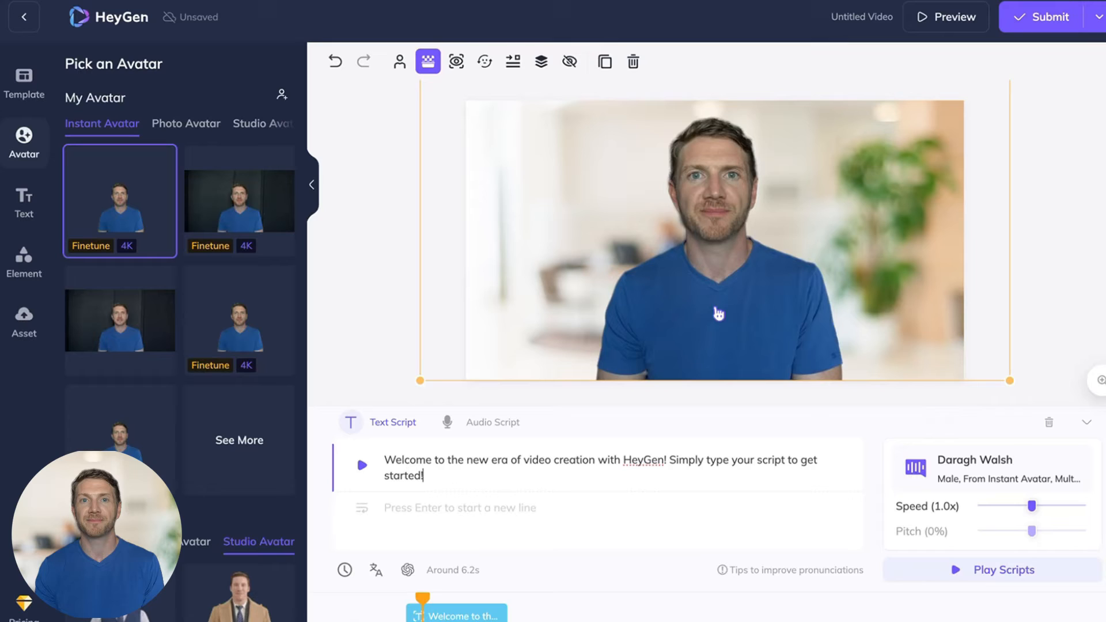
{"action": "mouse_move", "coordinate": [504, 435]}
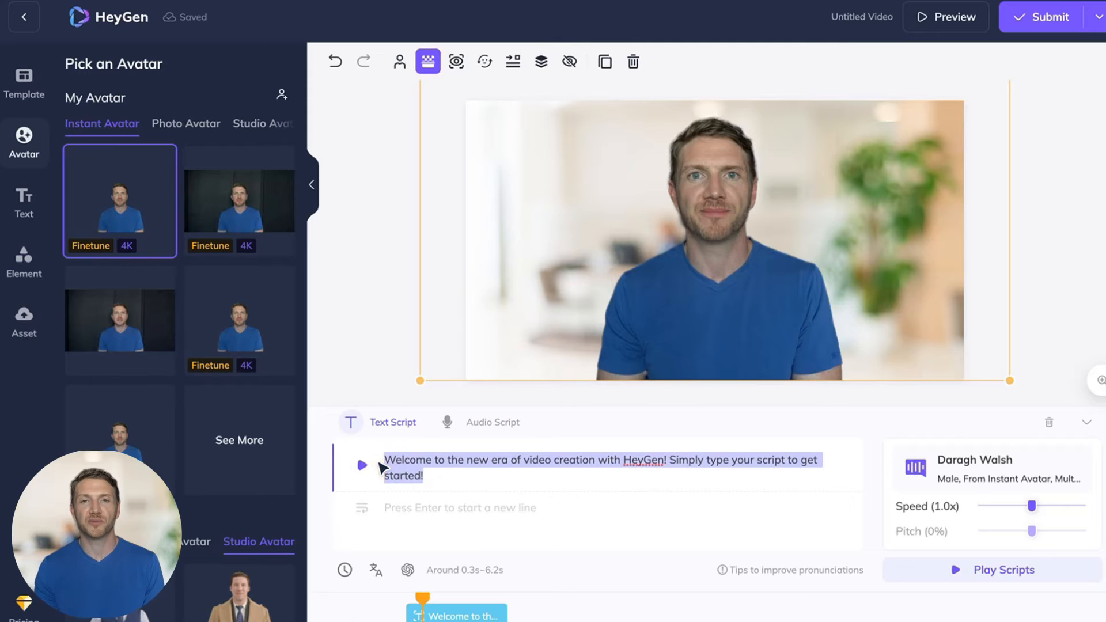
- Switch the scene's script to Audio and bring up the voice recorder
{"action": "left_click", "coordinate": [493, 421]}
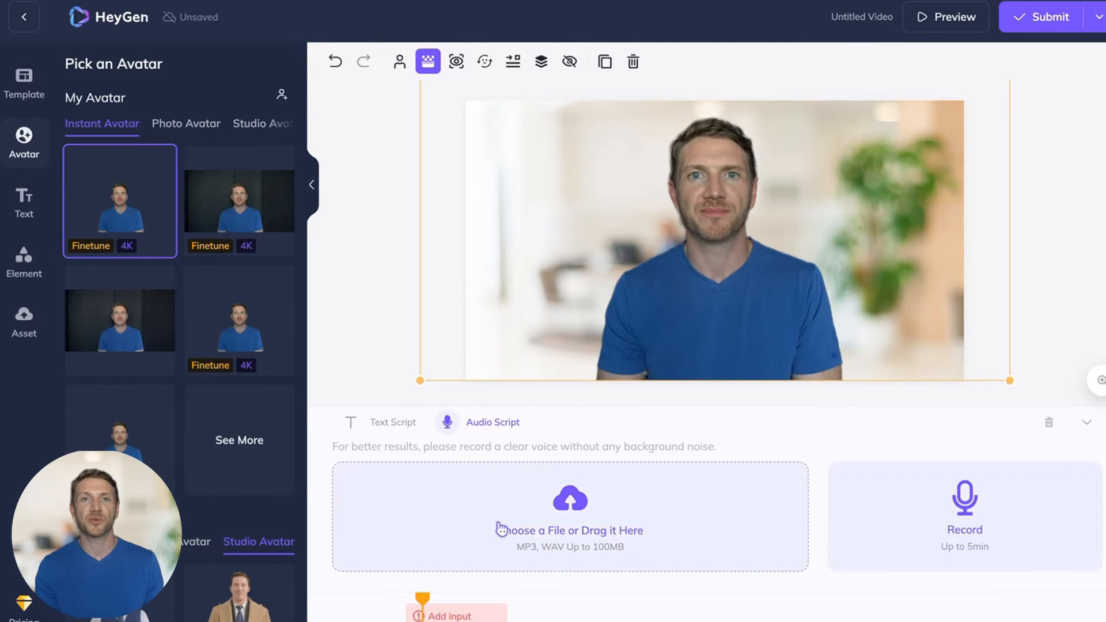
{"action": "mouse_move", "coordinate": [878, 525]}
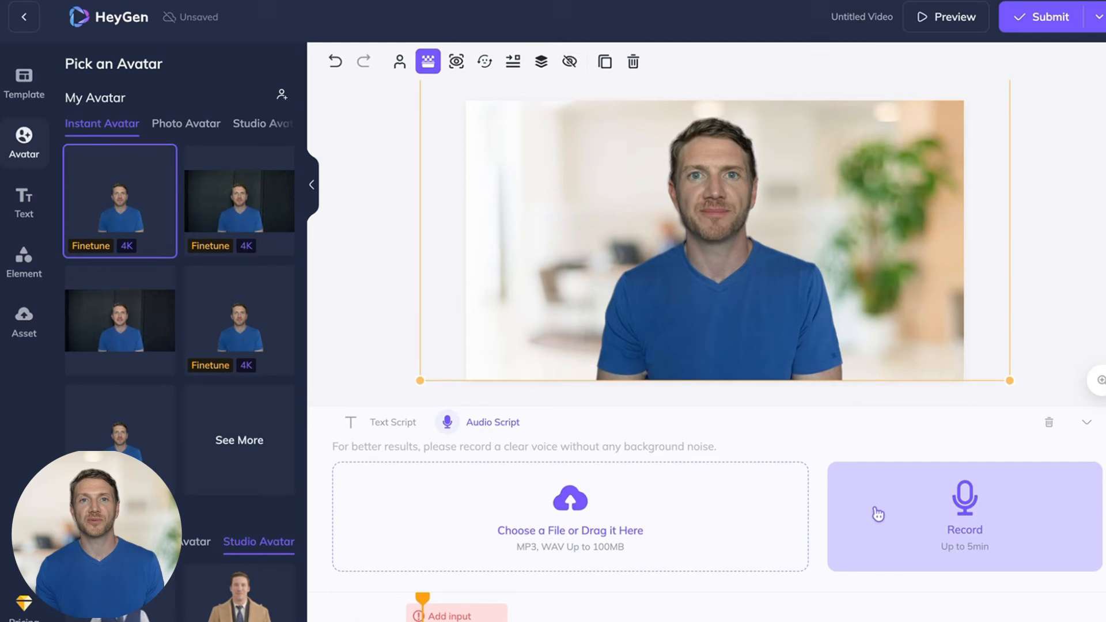
{"action": "left_click", "coordinate": [964, 512]}
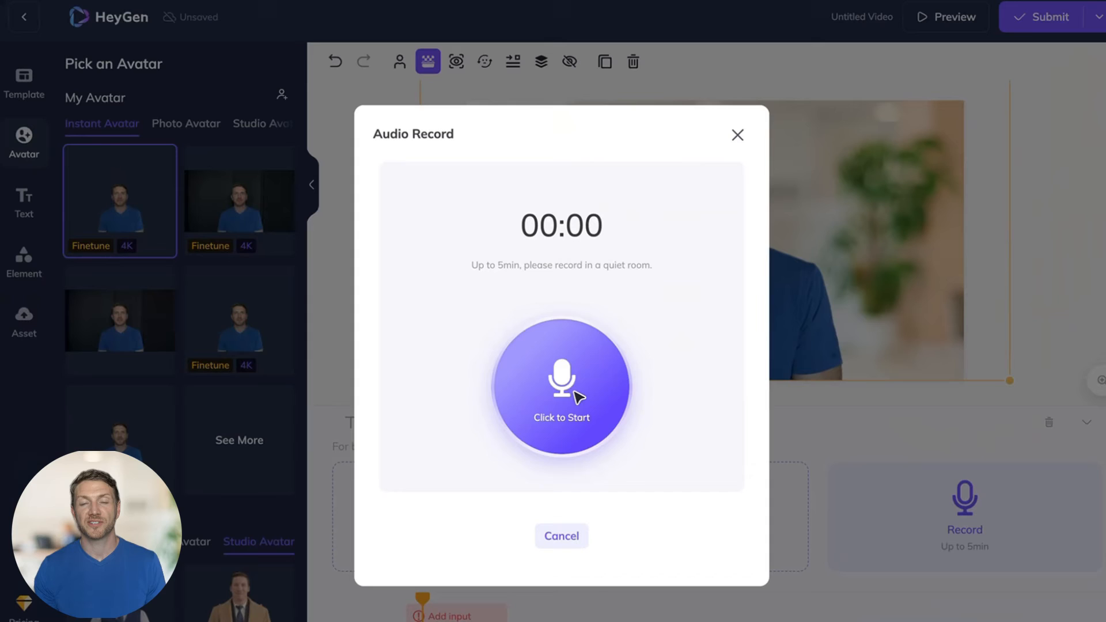
- Record a seven-second voiceover and confirm it as the scene's audio
{"action": "left_click", "coordinate": [575, 397]}
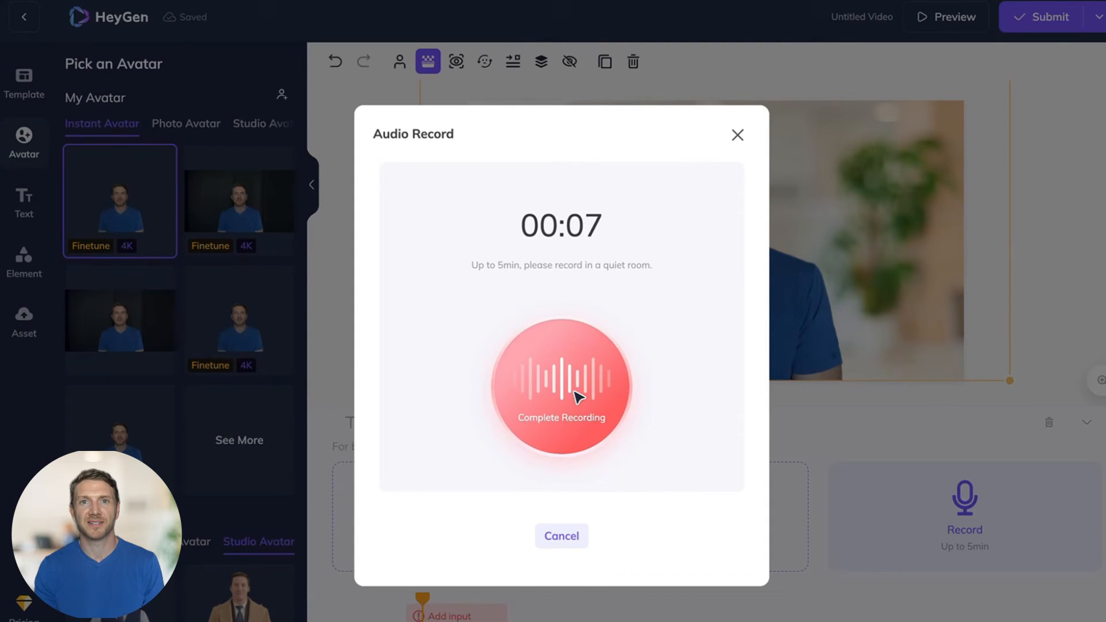
{"action": "left_click", "coordinate": [562, 385]}
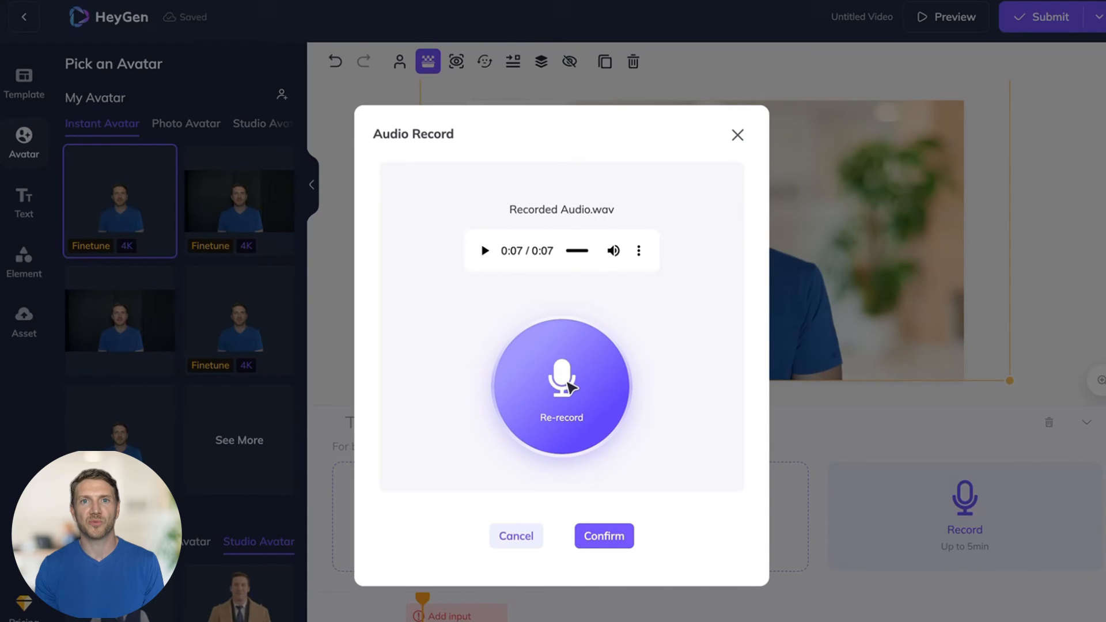
{"action": "left_click", "coordinate": [603, 536]}
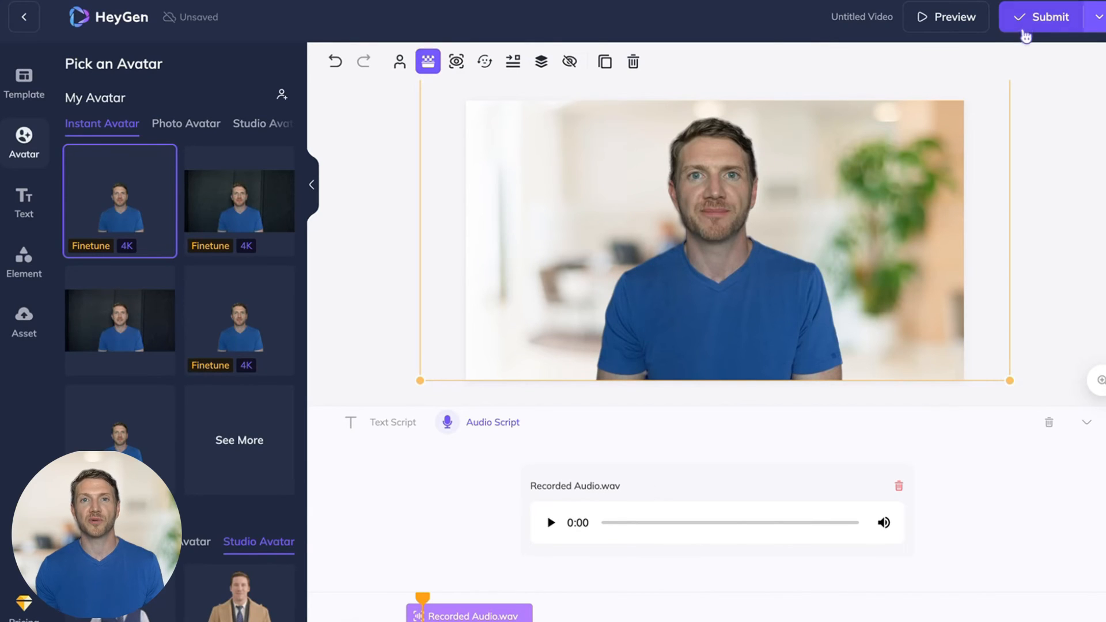
- Submit the video for 0.5 credits so it appears at 0% in the Video list
{"action": "left_click", "coordinate": [1048, 16]}
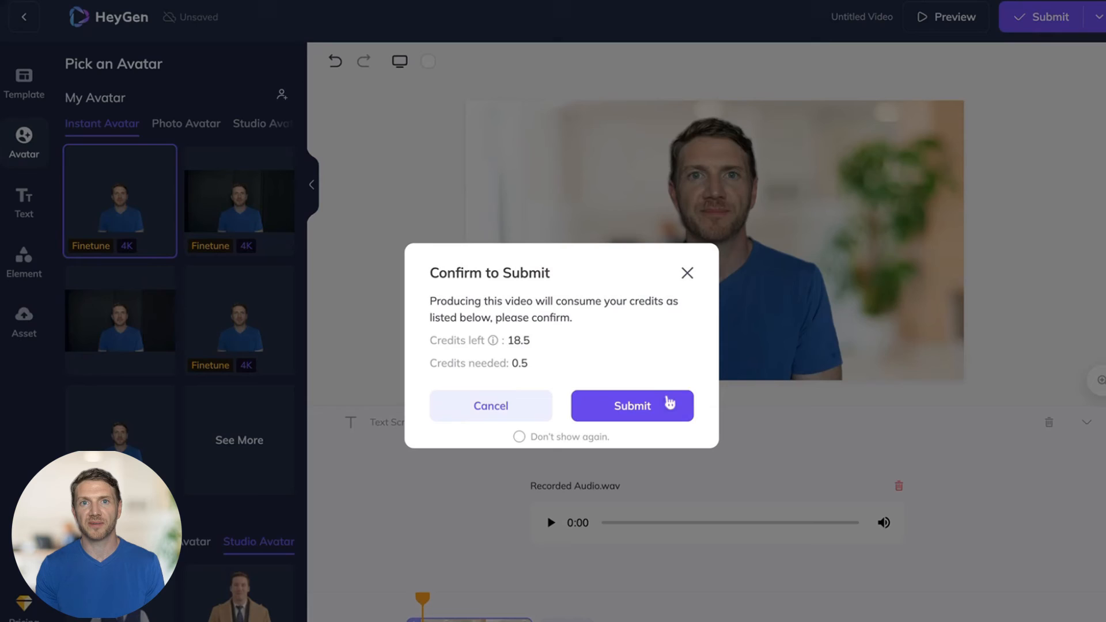
{"action": "left_click", "coordinate": [631, 405]}
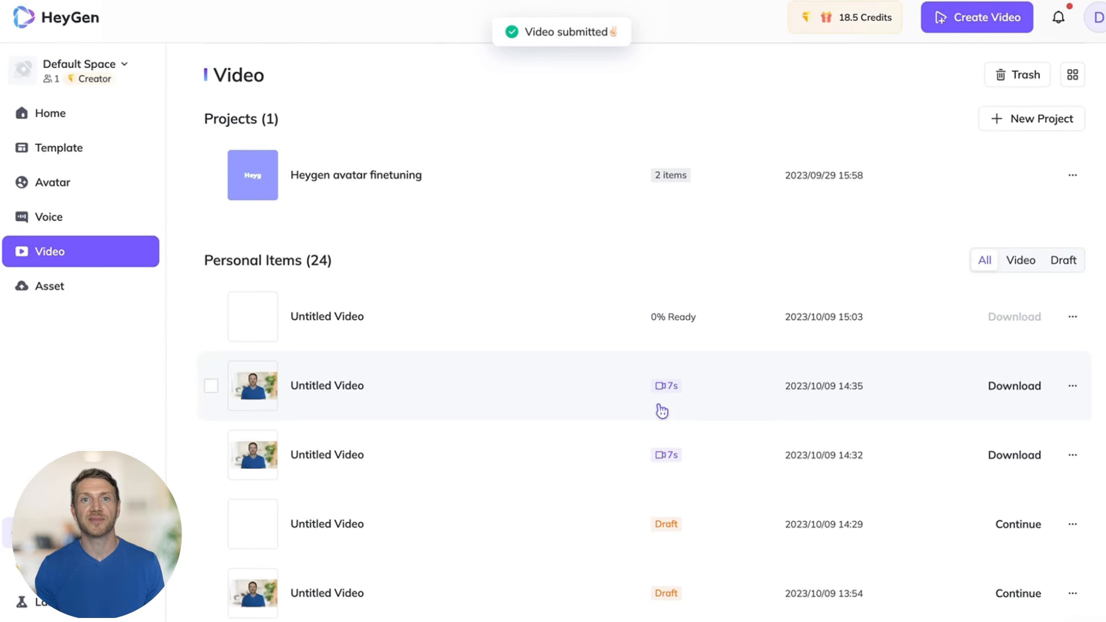